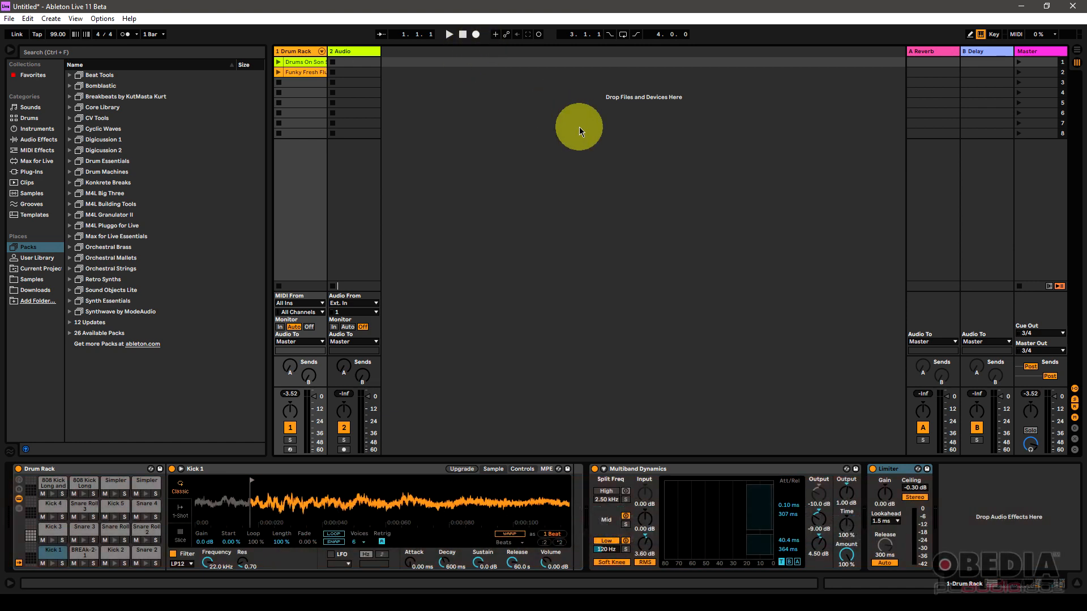
pyautogui.moveTo(550, 99)
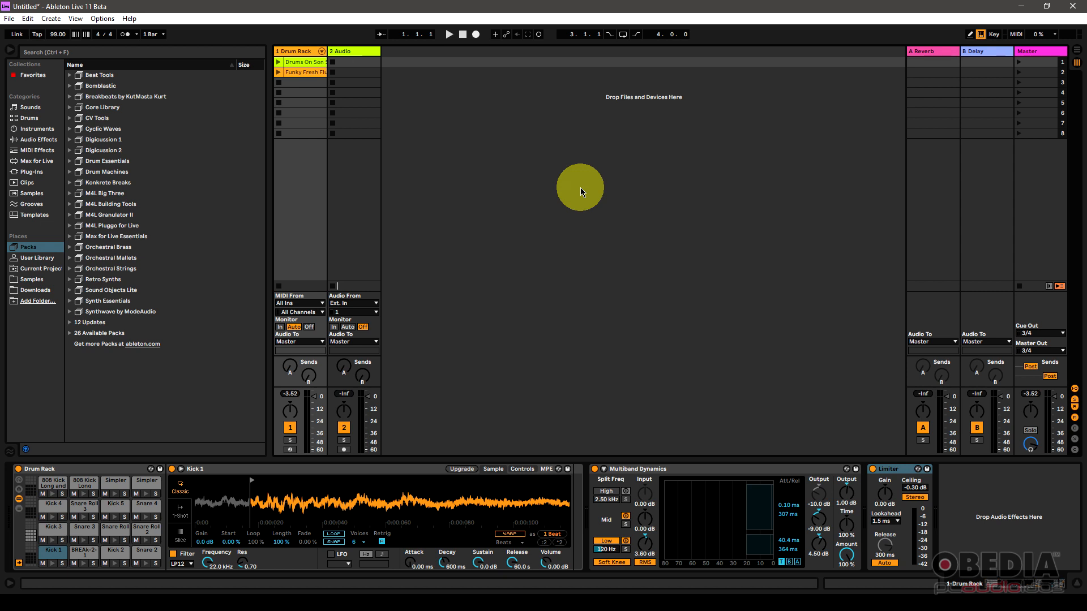
pyautogui.moveTo(589, 186)
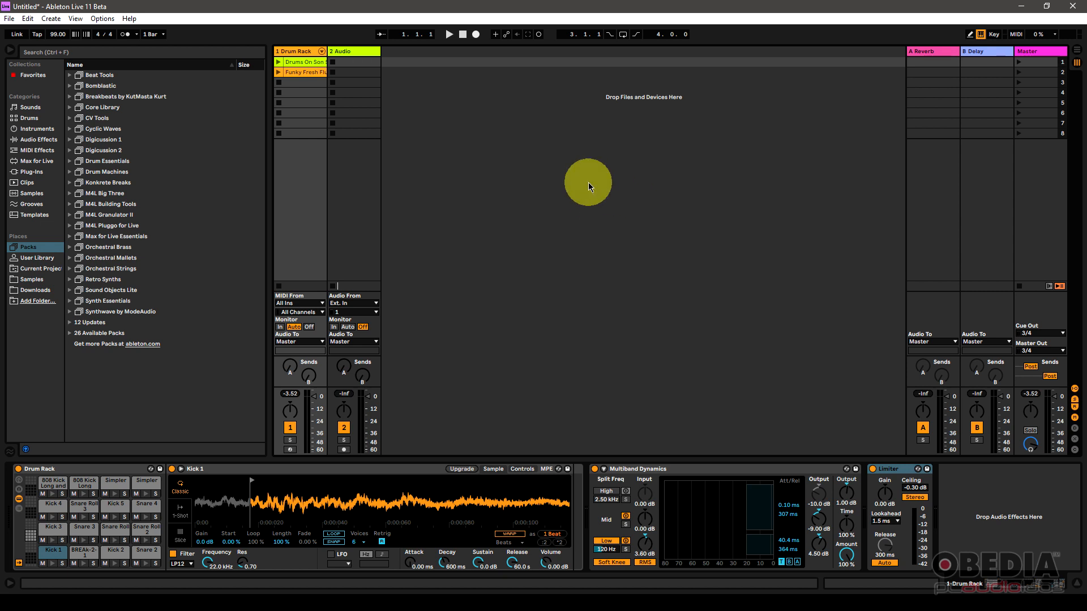
pyautogui.moveTo(582, 159)
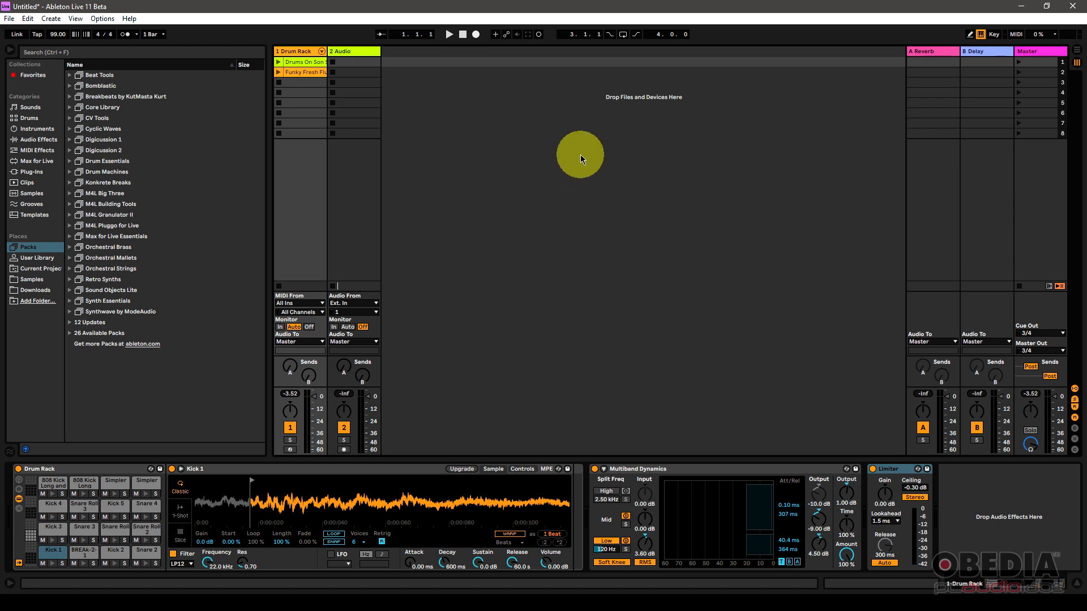
pyautogui.moveTo(591, 152)
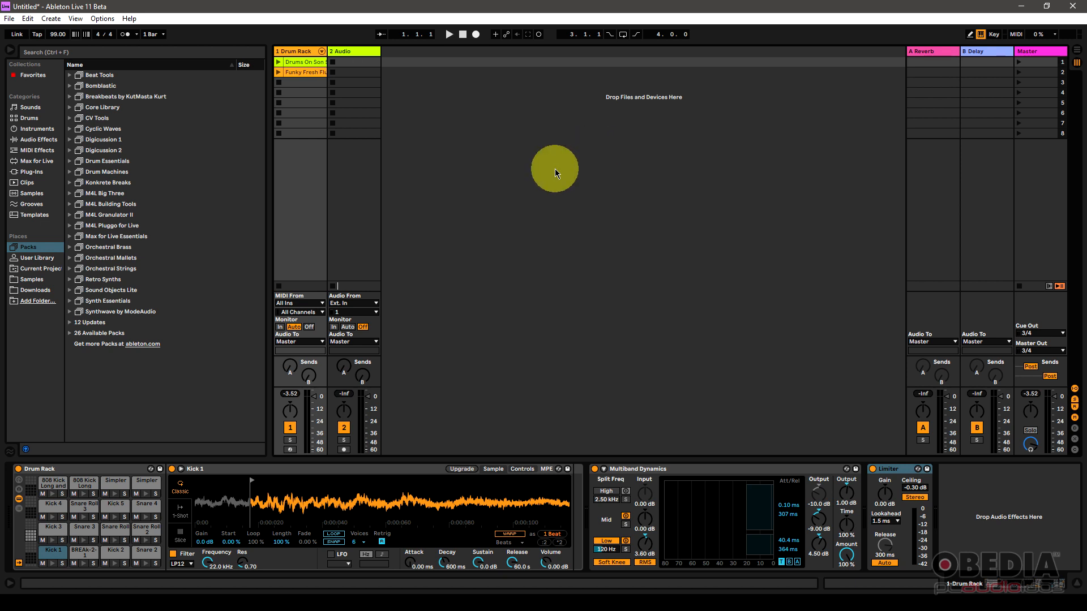
pyautogui.moveTo(562, 181)
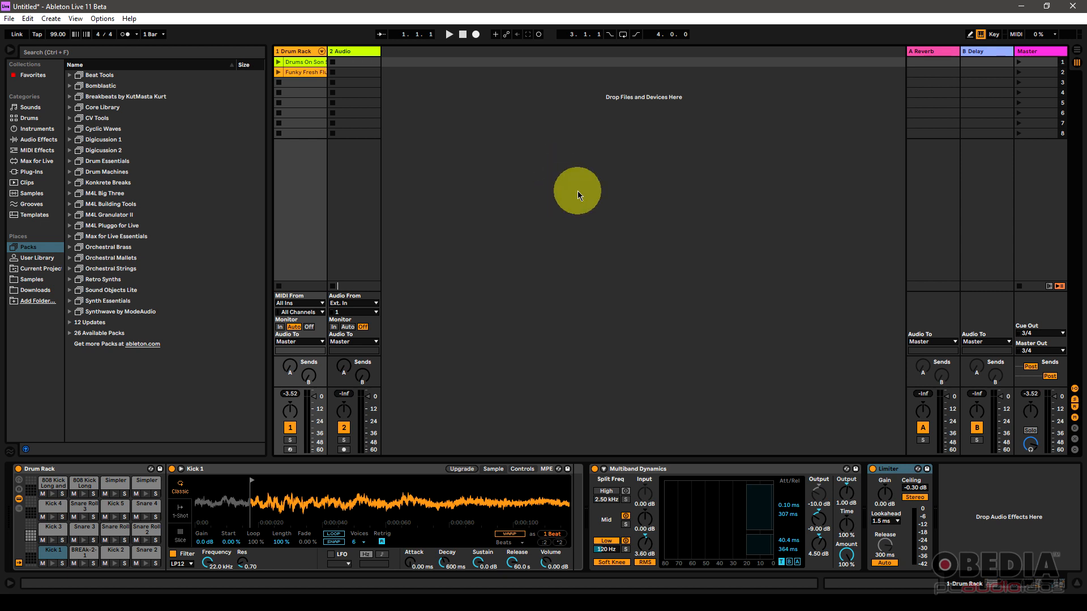
pyautogui.moveTo(579, 194)
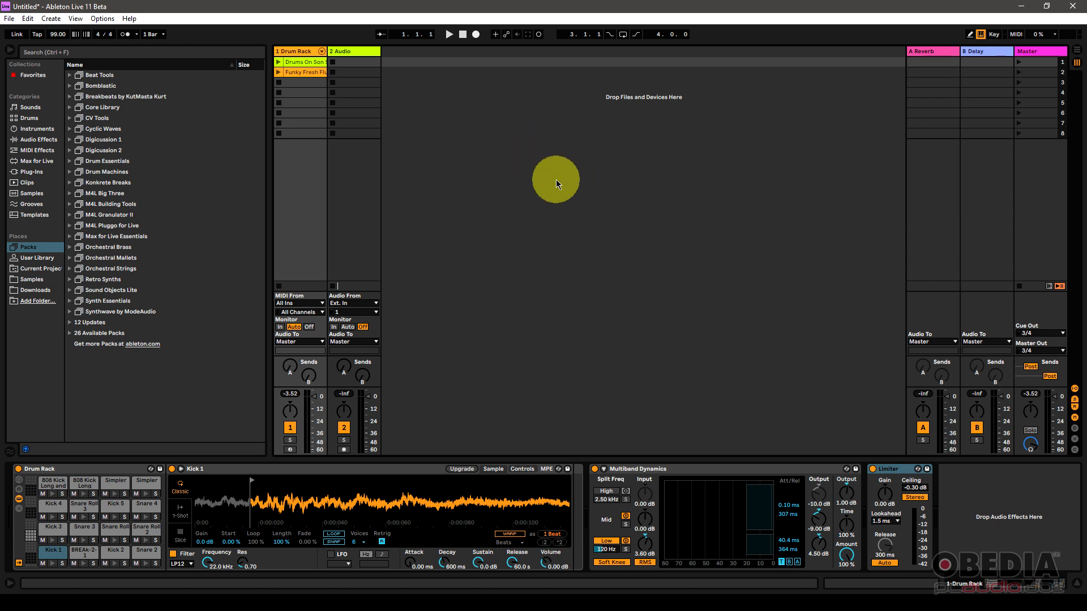
pyautogui.moveTo(562, 191)
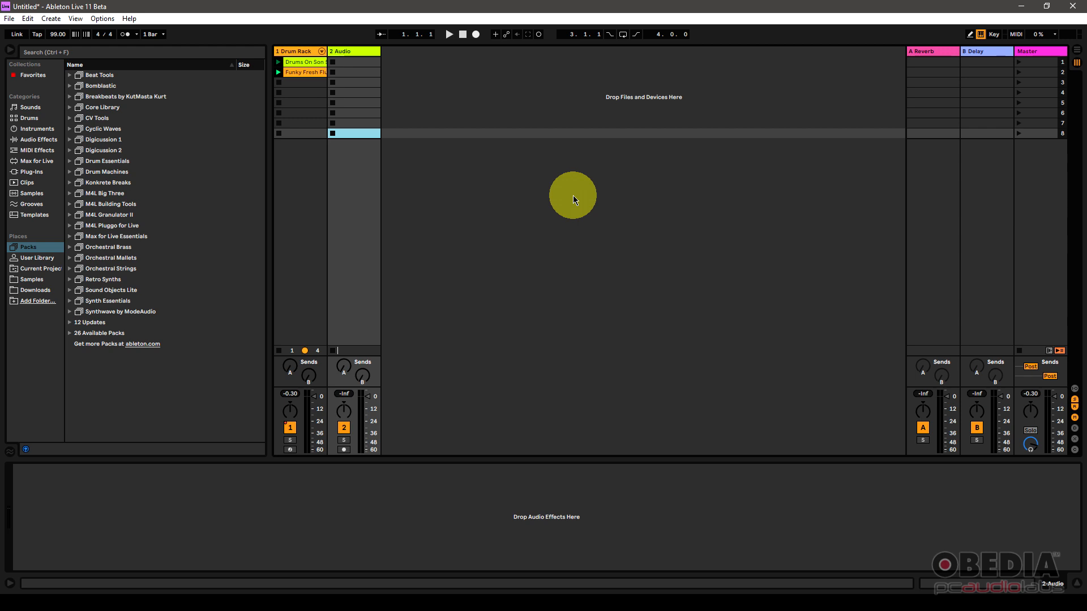
pyautogui.moveTo(558, 204)
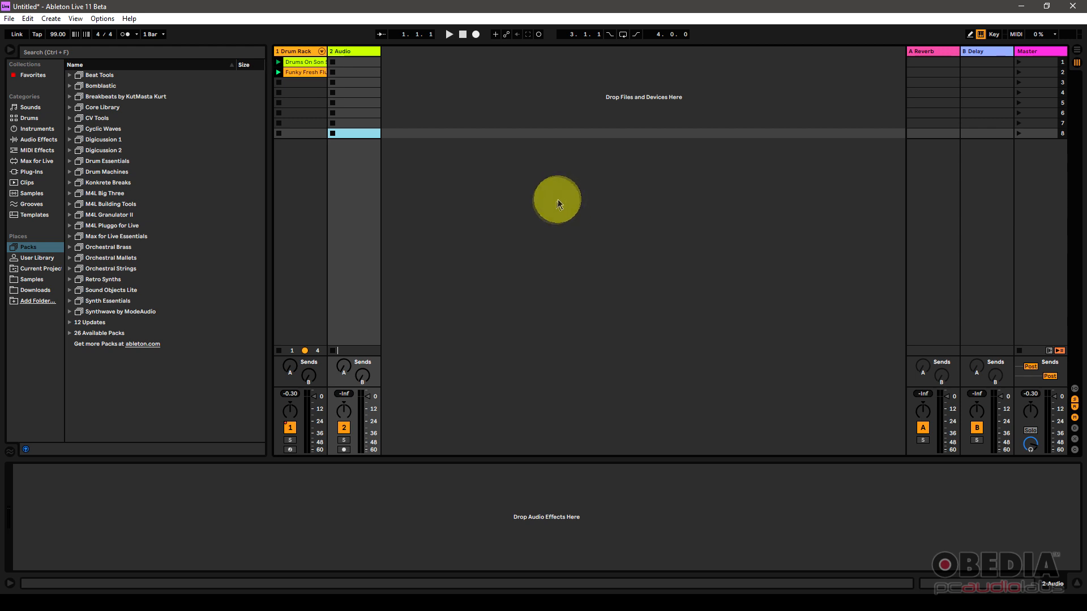
# Switch between Session and Arrangement View, landing back on the Arrangement timeline
pyautogui.press('tab')
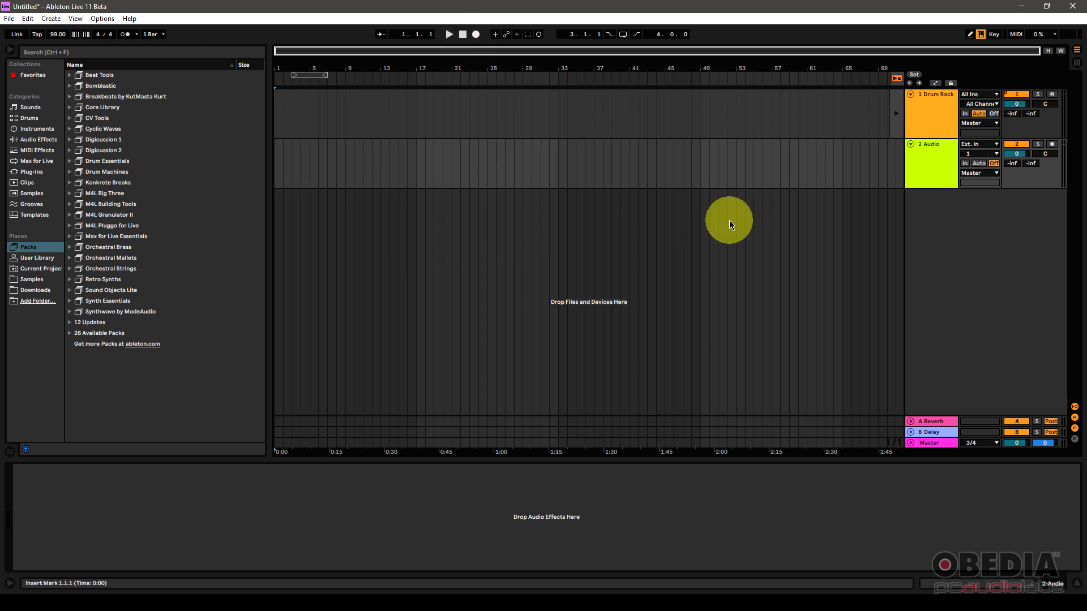
pyautogui.moveTo(441, 213)
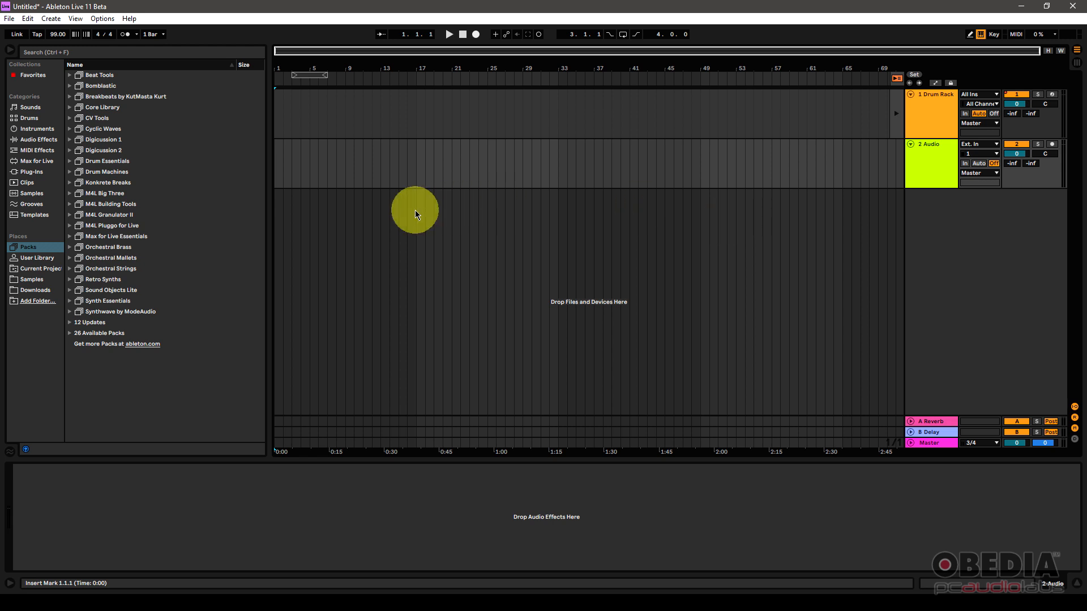
pyautogui.moveTo(419, 252)
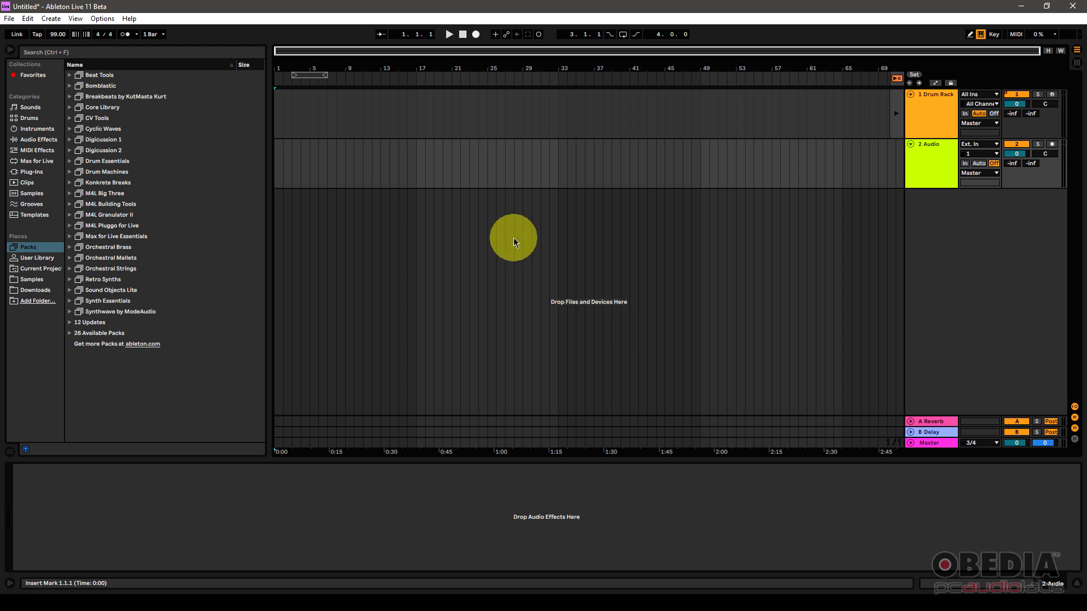
pyautogui.moveTo(566, 250)
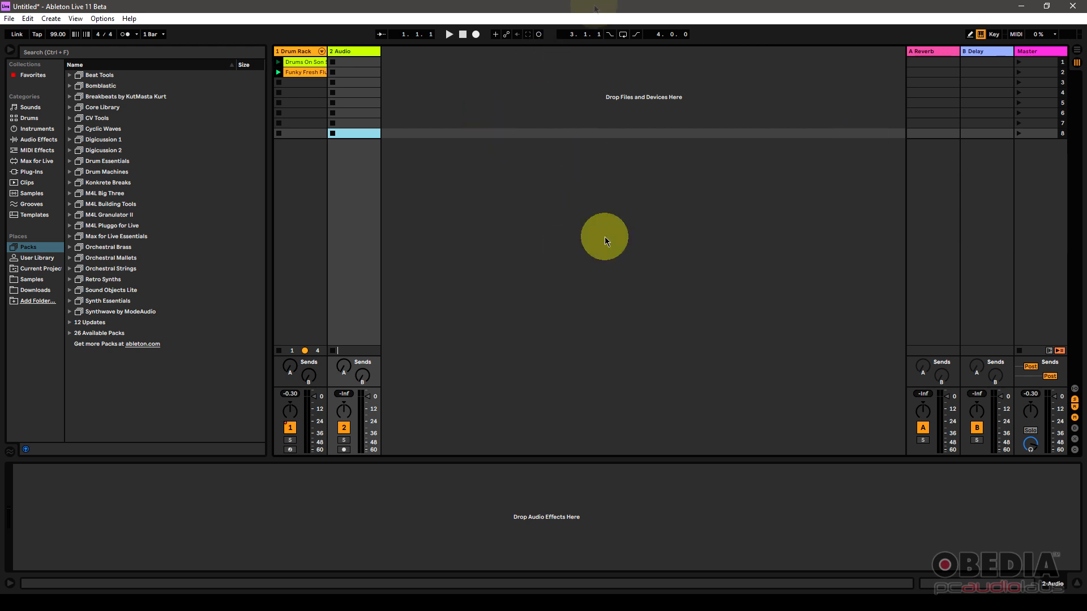
pyautogui.press('Tab')
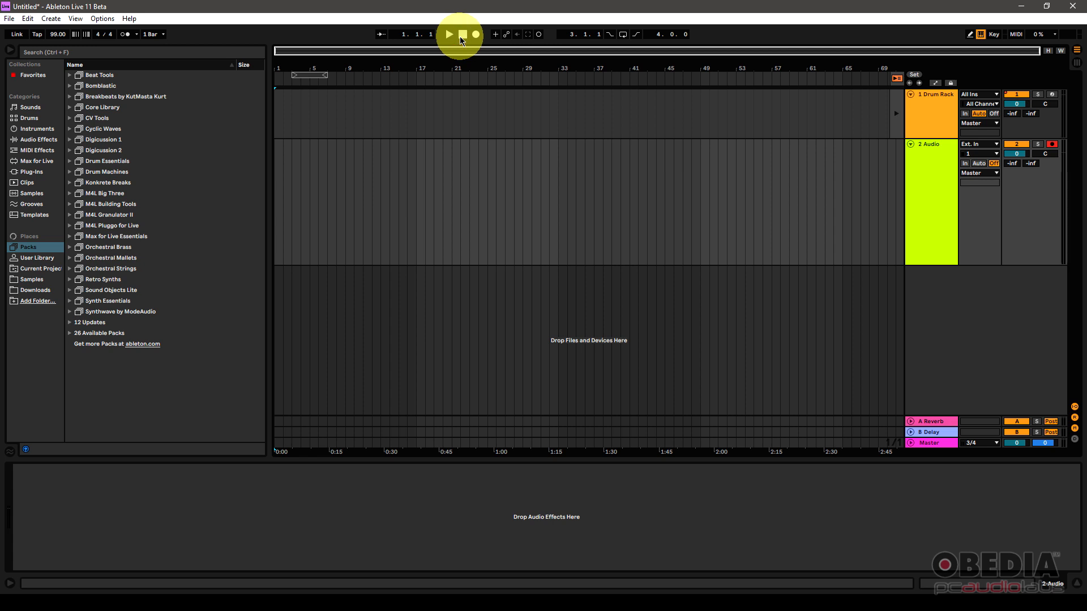
# Record the four-bar drum loop onto the armed Audio track as its first take
pyautogui.click(474, 34)
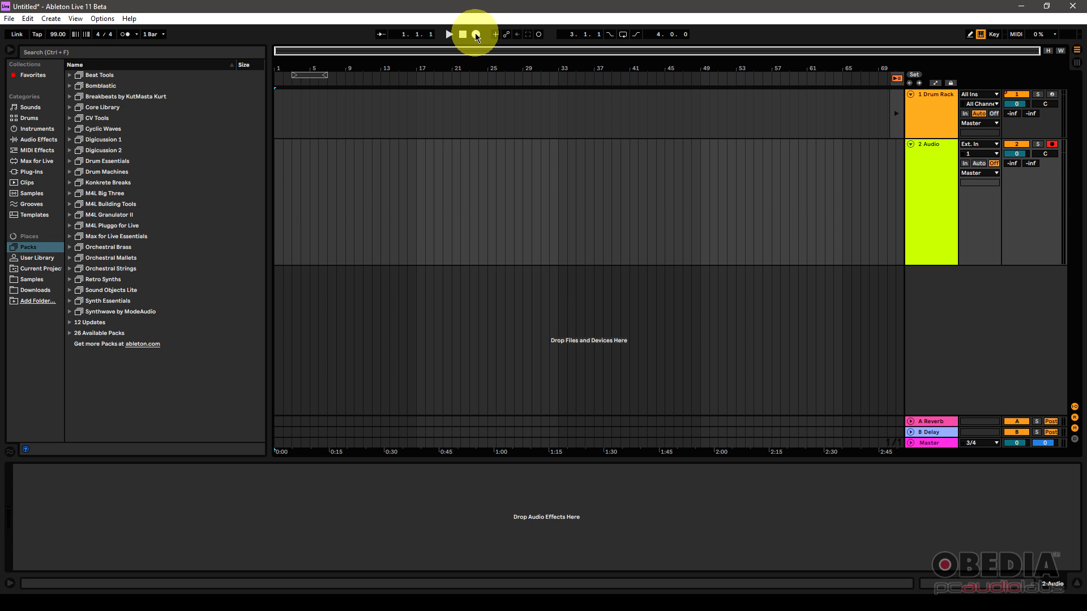
pyautogui.click(461, 34)
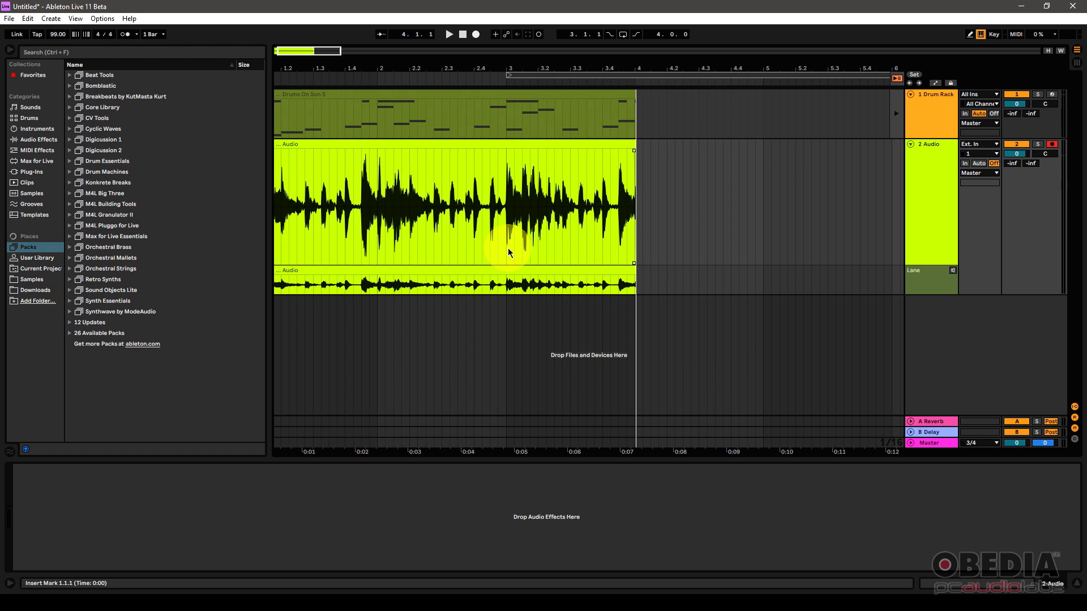
pyautogui.moveTo(738, 222)
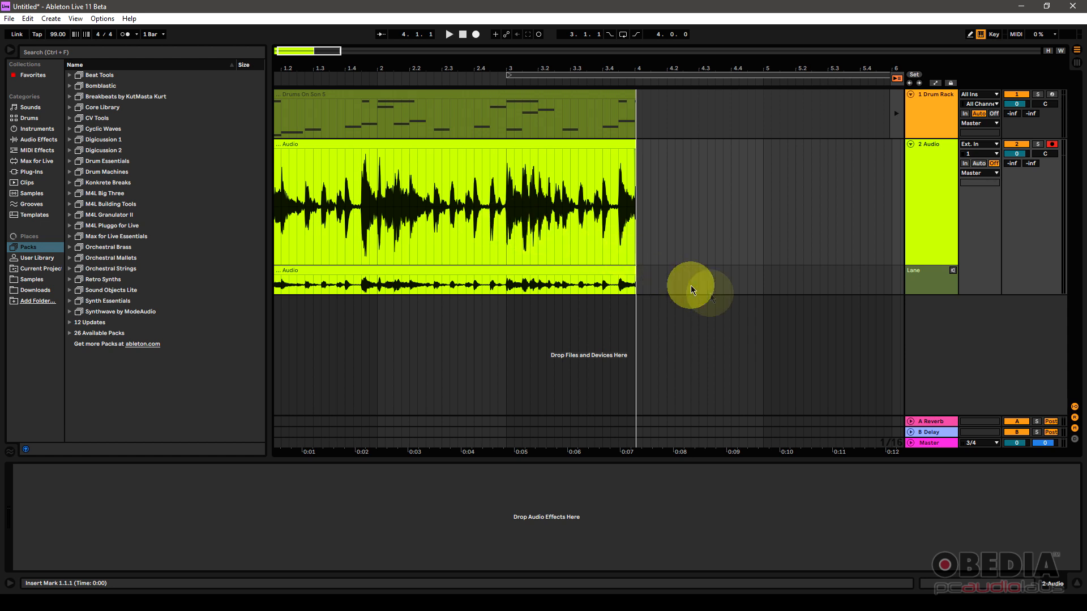
pyautogui.moveTo(944, 299)
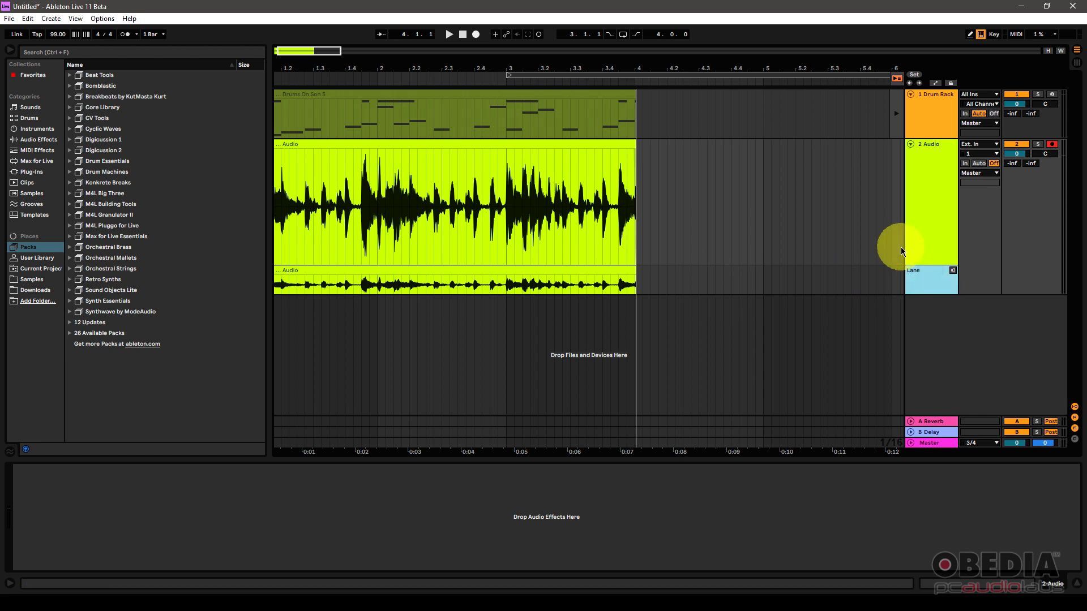
pyautogui.moveTo(926, 295)
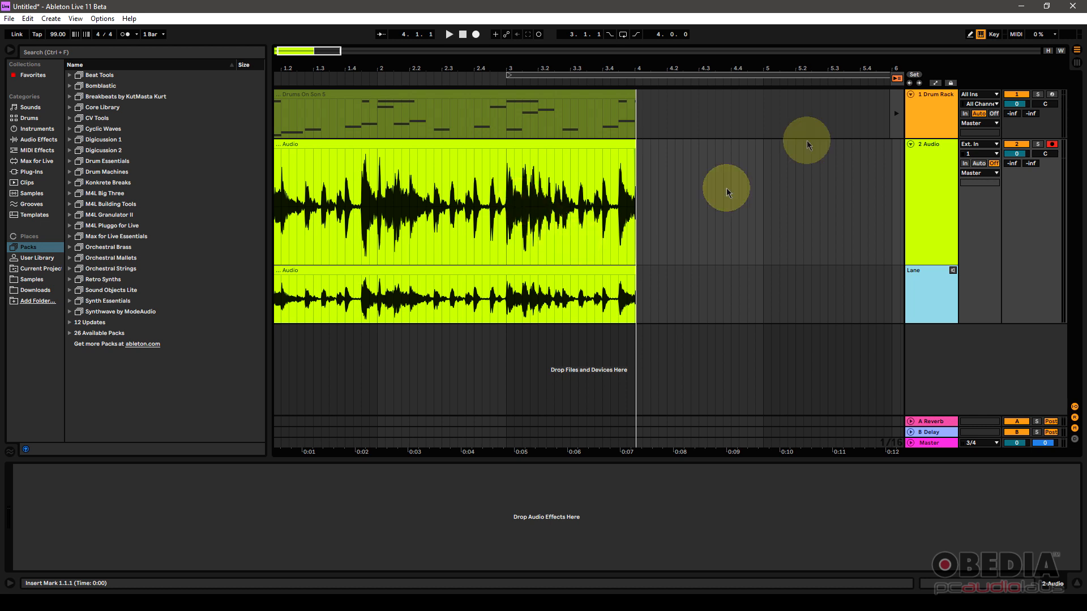
# Stop, return to song start, and record a second take, Audio 2, on a new take lane
pyautogui.click(459, 33)
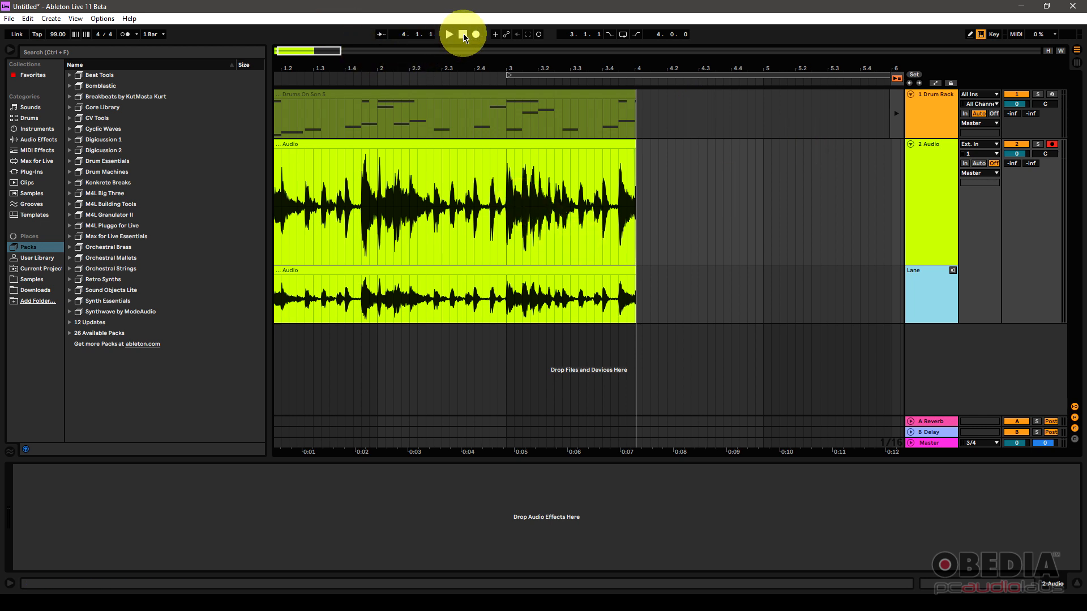
pyautogui.click(462, 33)
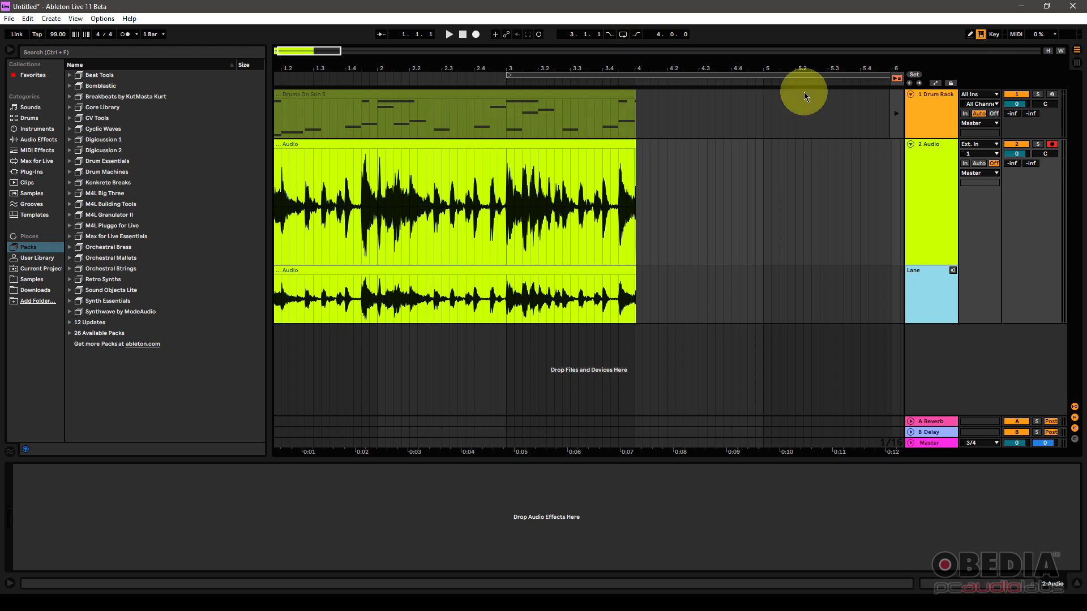
pyautogui.click(477, 34)
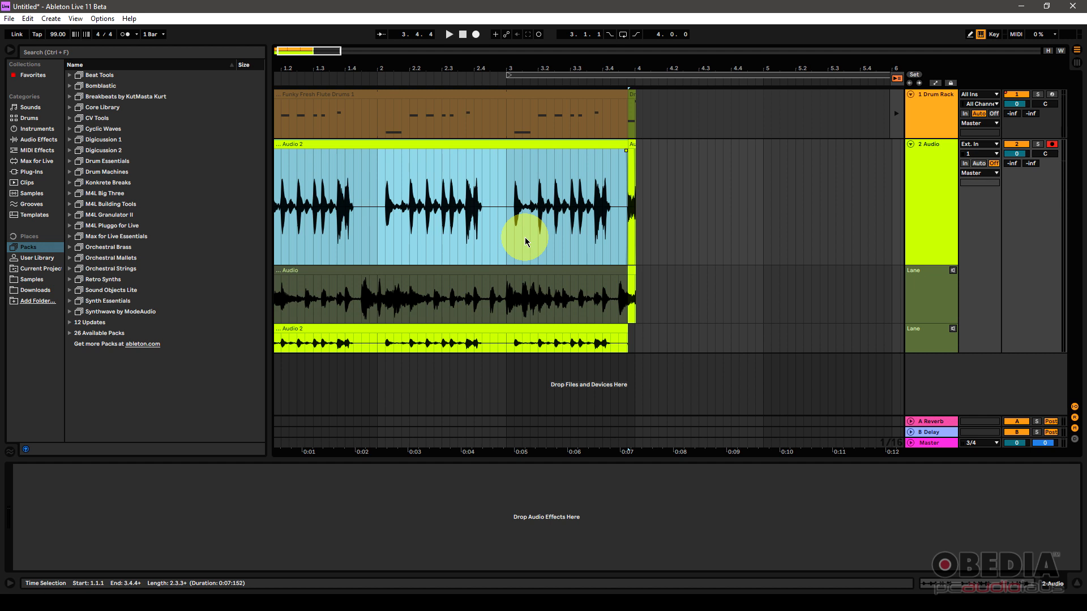
pyautogui.moveTo(361, 219)
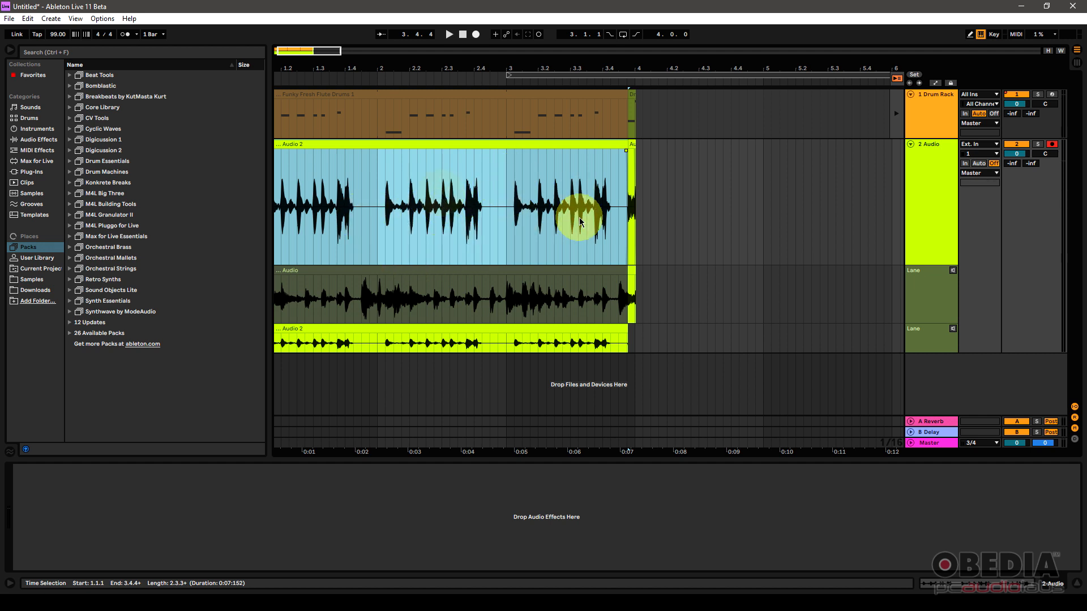
pyautogui.moveTo(664, 344)
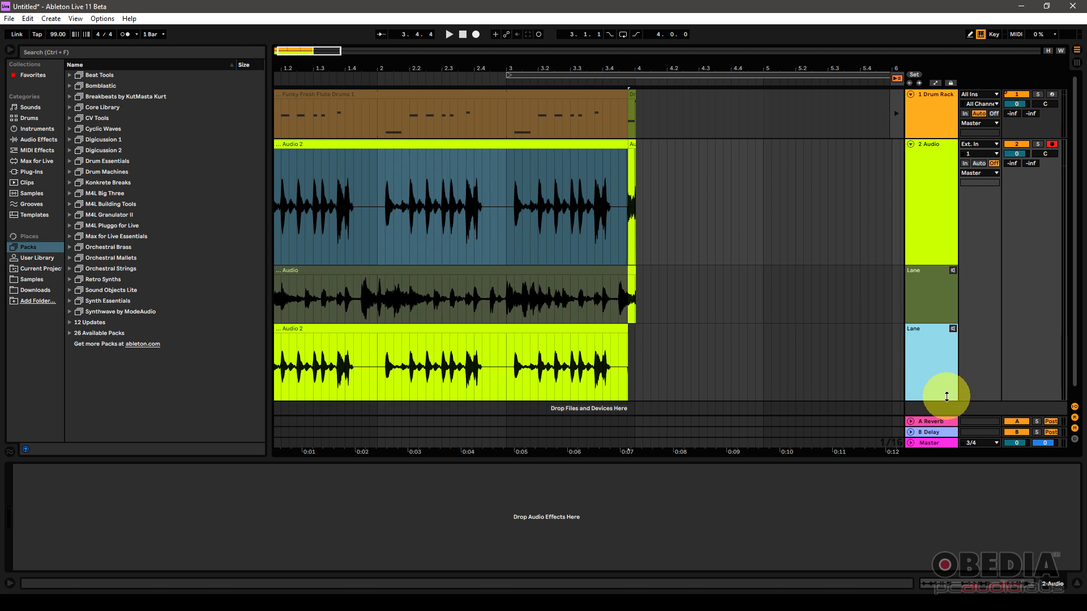
# Enlarge the take lanes and comp a short section of the first take into the main track
pyautogui.click(546, 371)
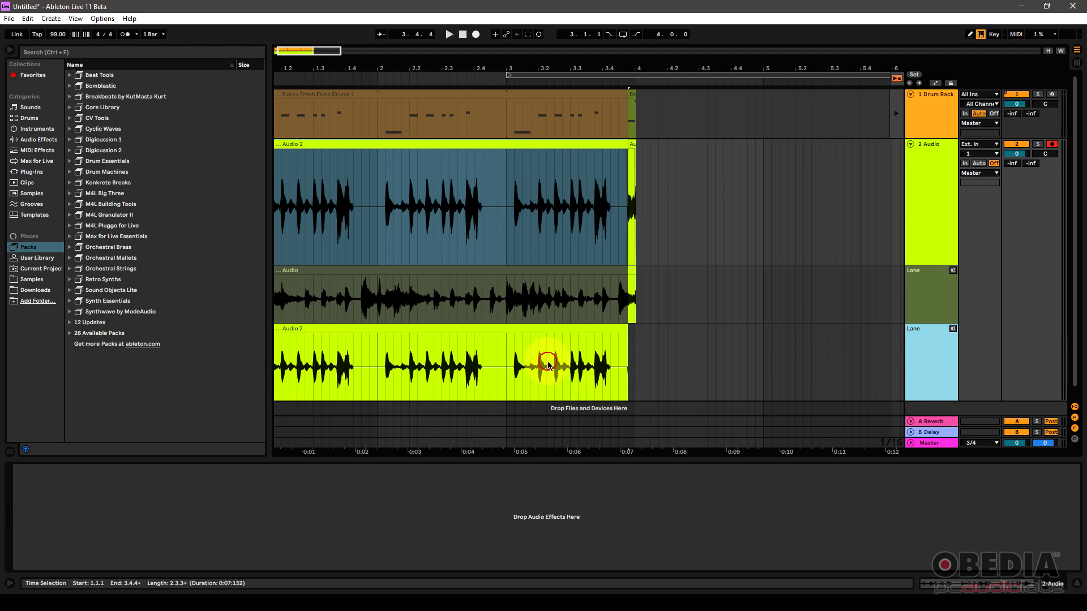
pyautogui.click(568, 299)
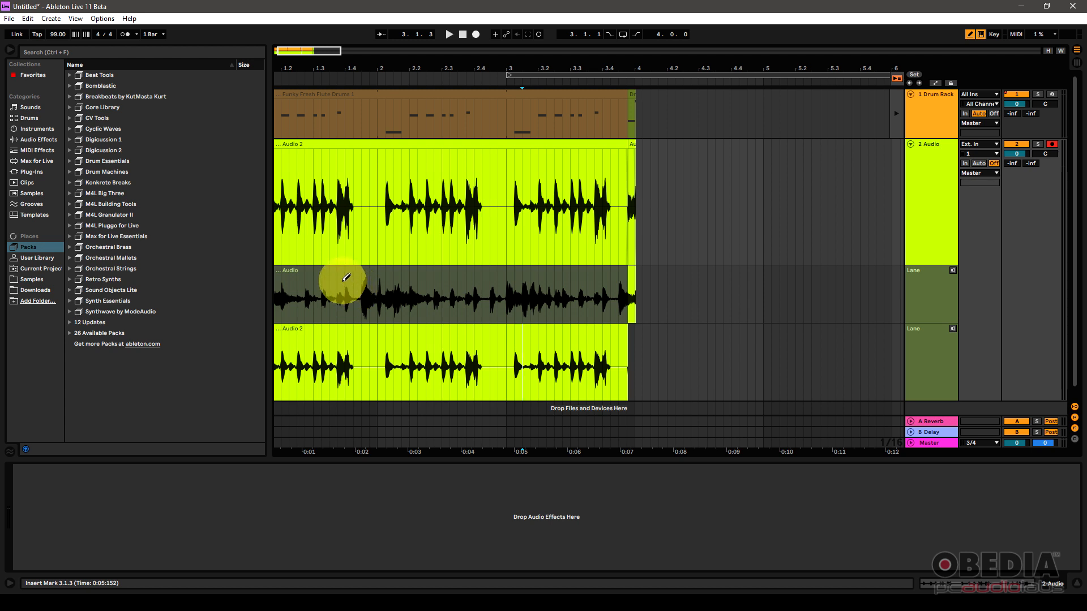
pyautogui.click(343, 297)
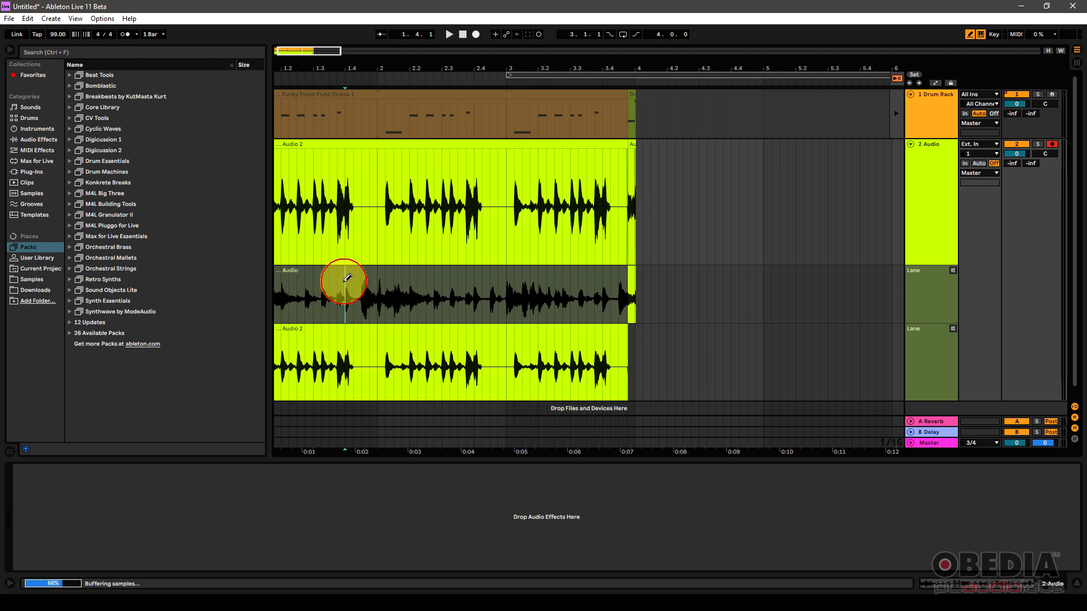
pyautogui.moveTo(344, 284); pyautogui.dragTo(385, 294)
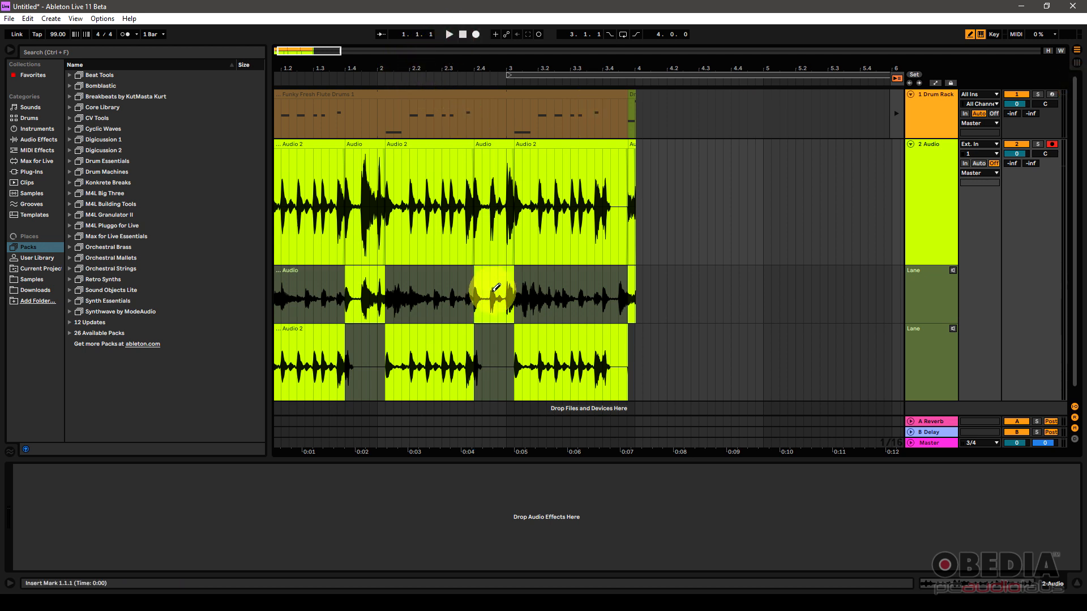
pyautogui.click(449, 34)
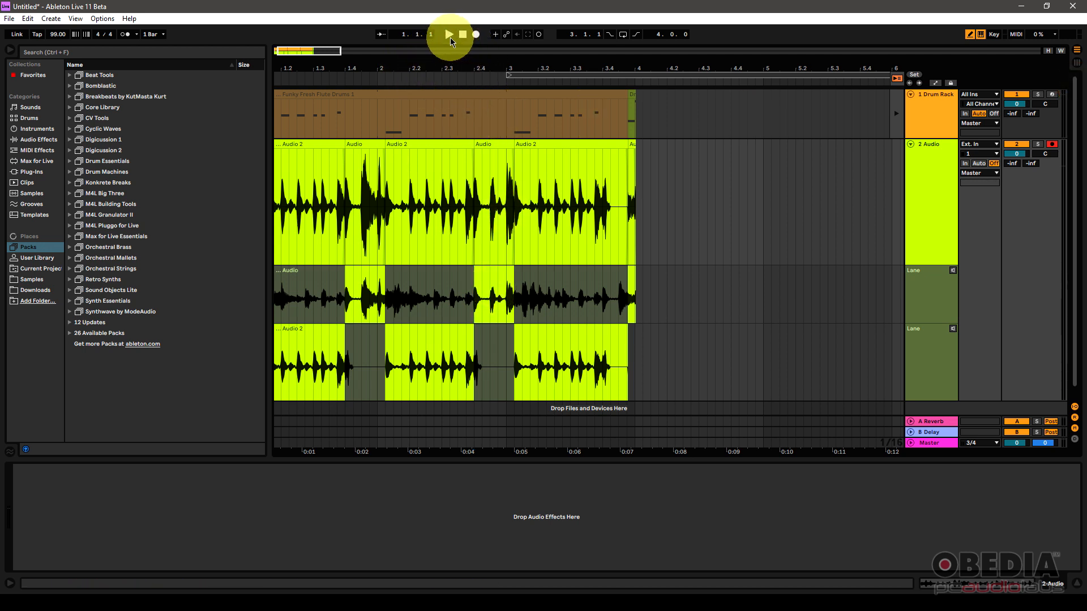
pyautogui.click(450, 34)
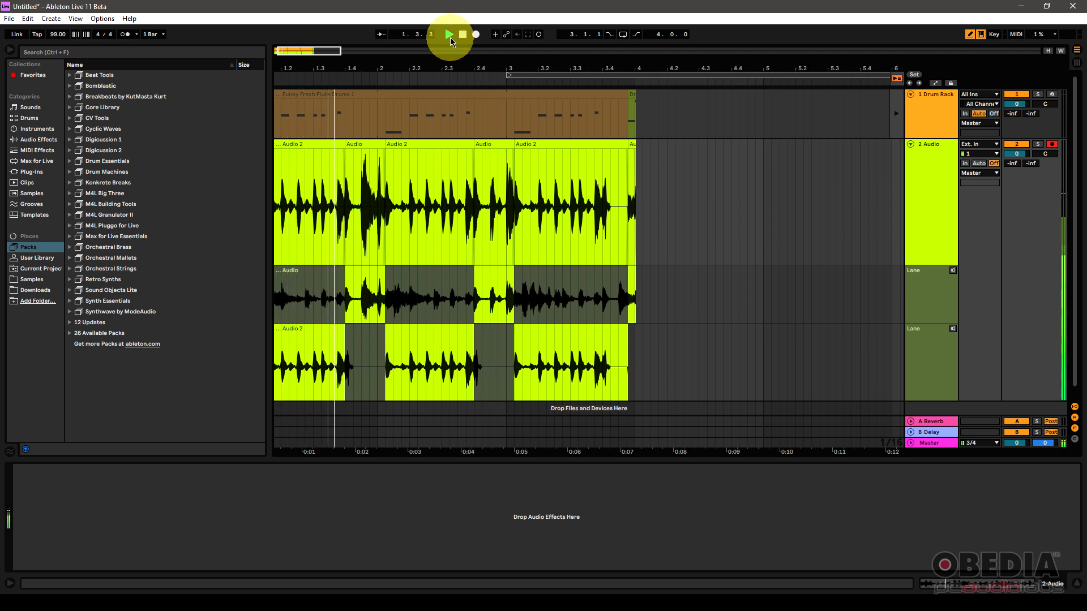
pyautogui.click(450, 34)
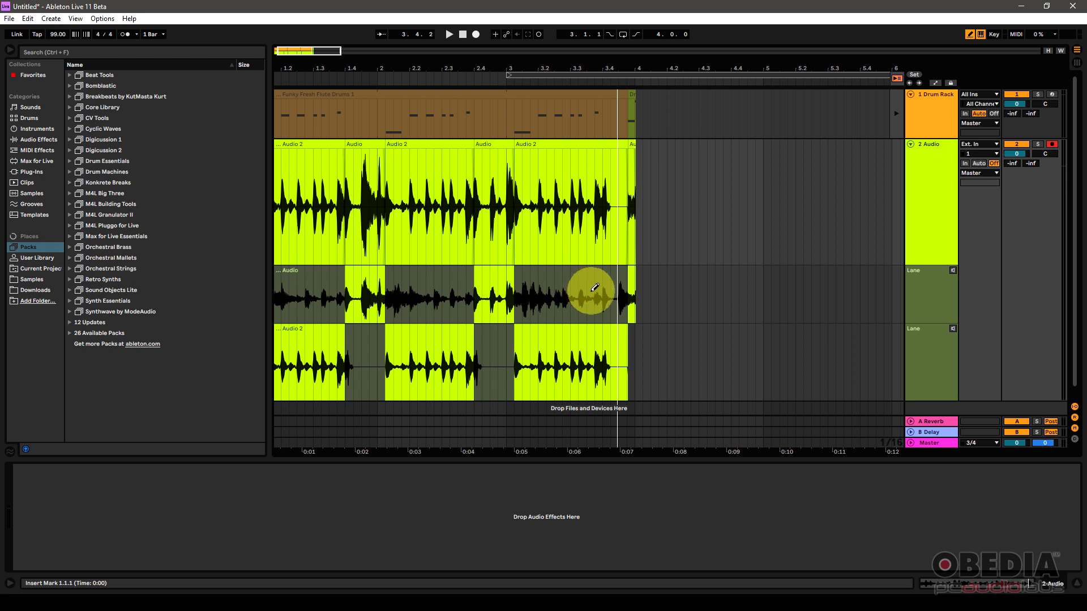
pyautogui.moveTo(452, 301)
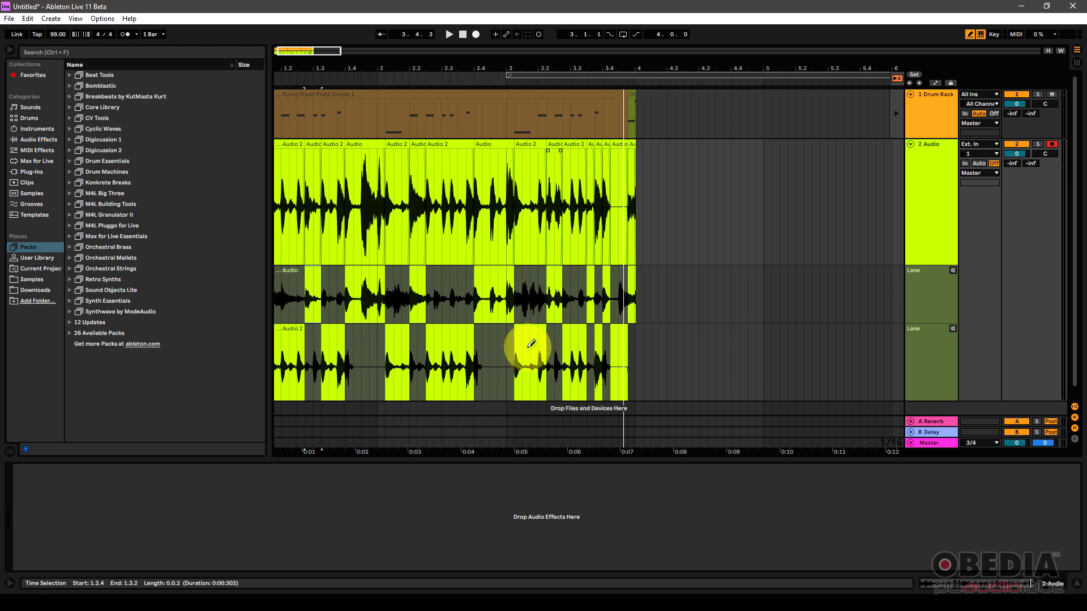
pyautogui.moveTo(447, 300)
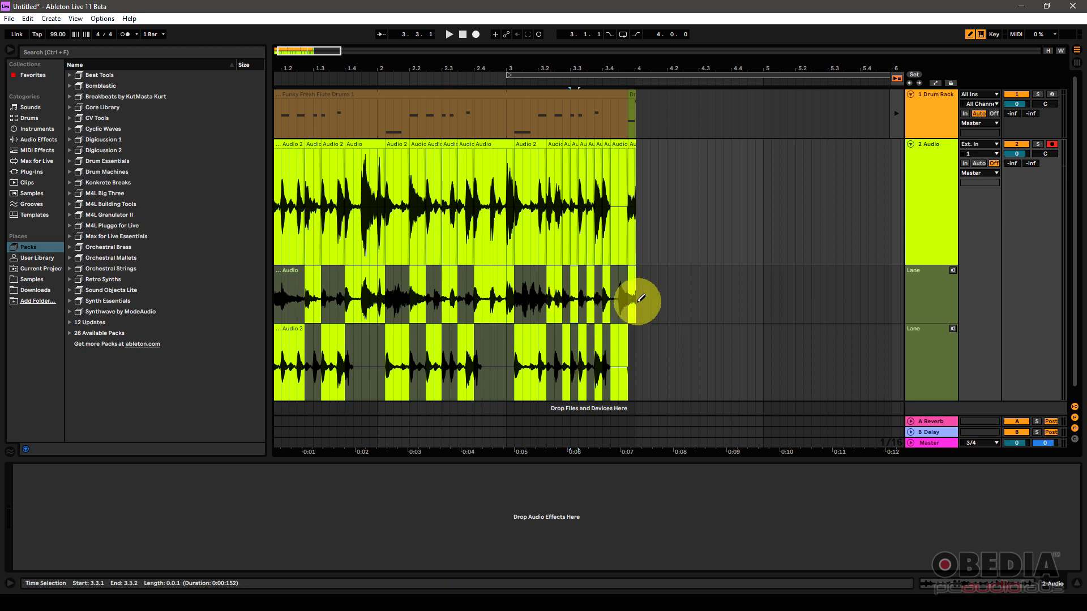
pyautogui.moveTo(641, 307)
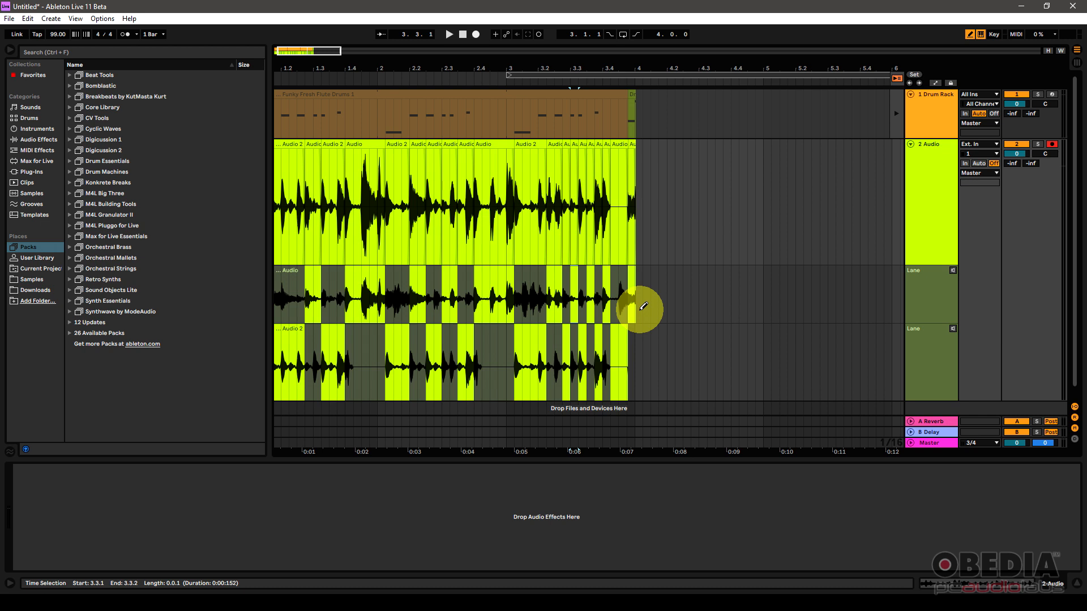
pyautogui.moveTo(494, 308)
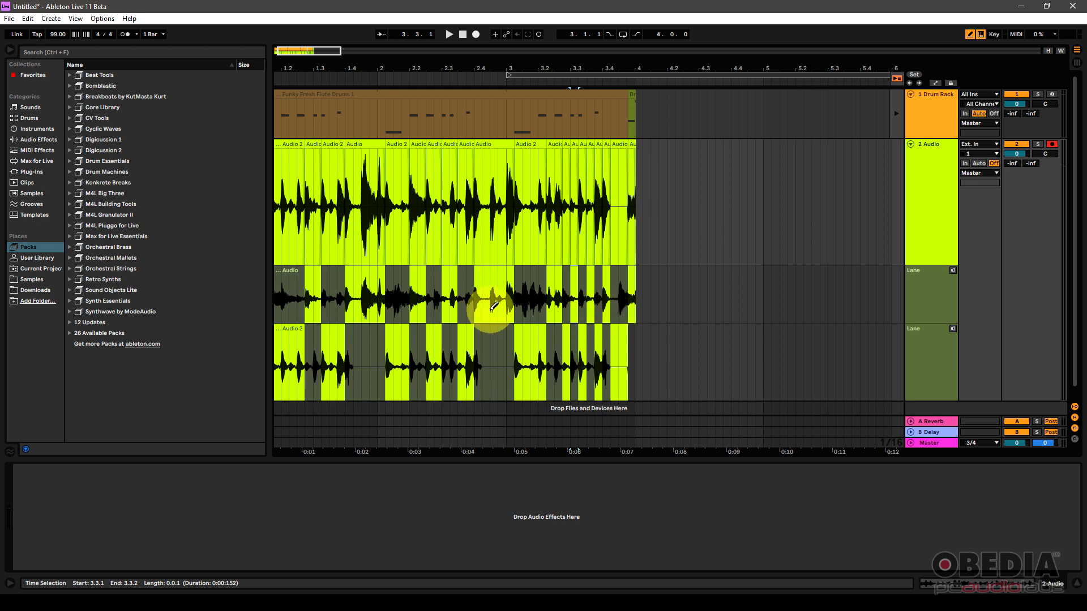
pyautogui.moveTo(378, 313)
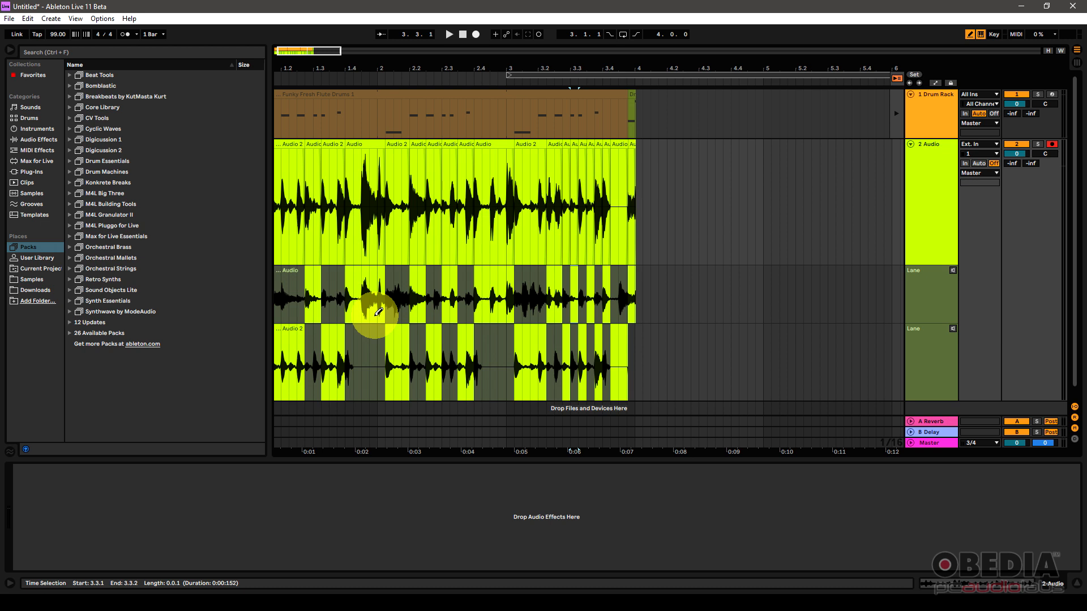
pyautogui.moveTo(469, 297)
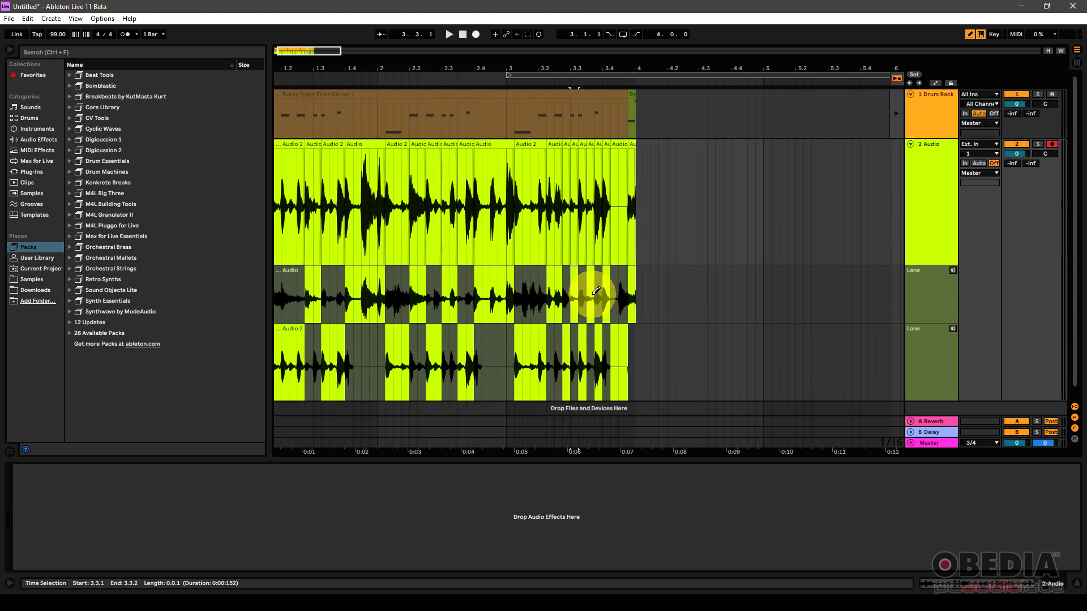
pyautogui.moveTo(622, 265)
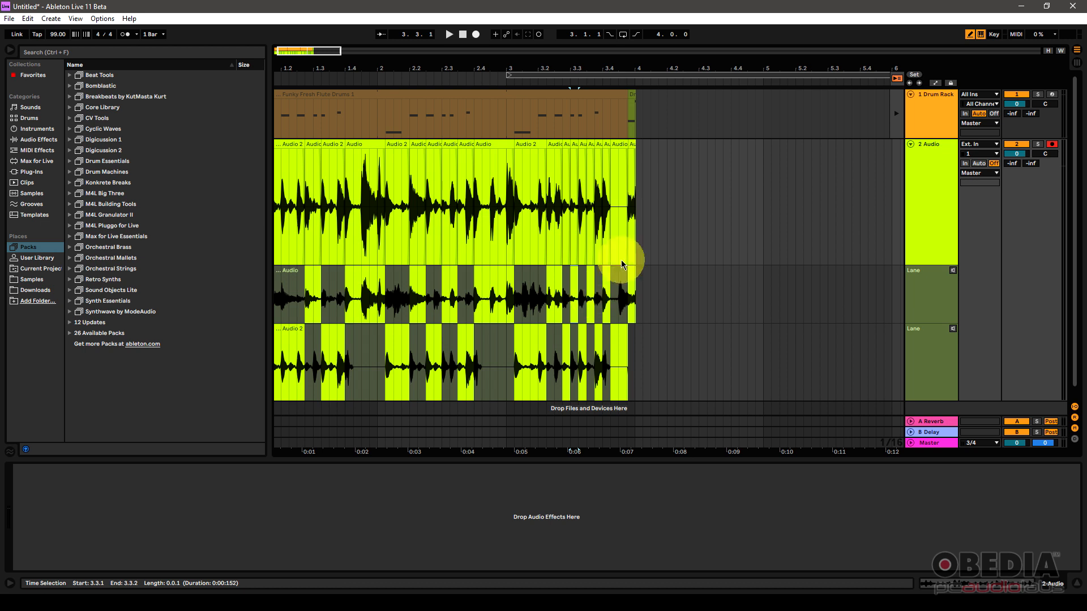
pyautogui.moveTo(535, 328)
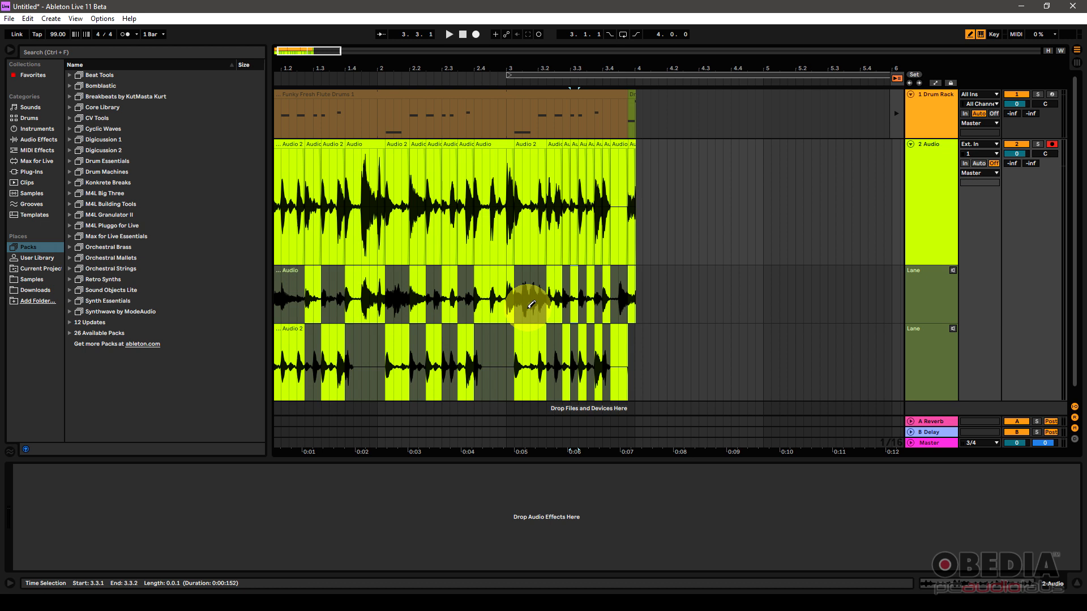
# Bring up the context menu of a take lane header
pyautogui.rightClick(932, 307)
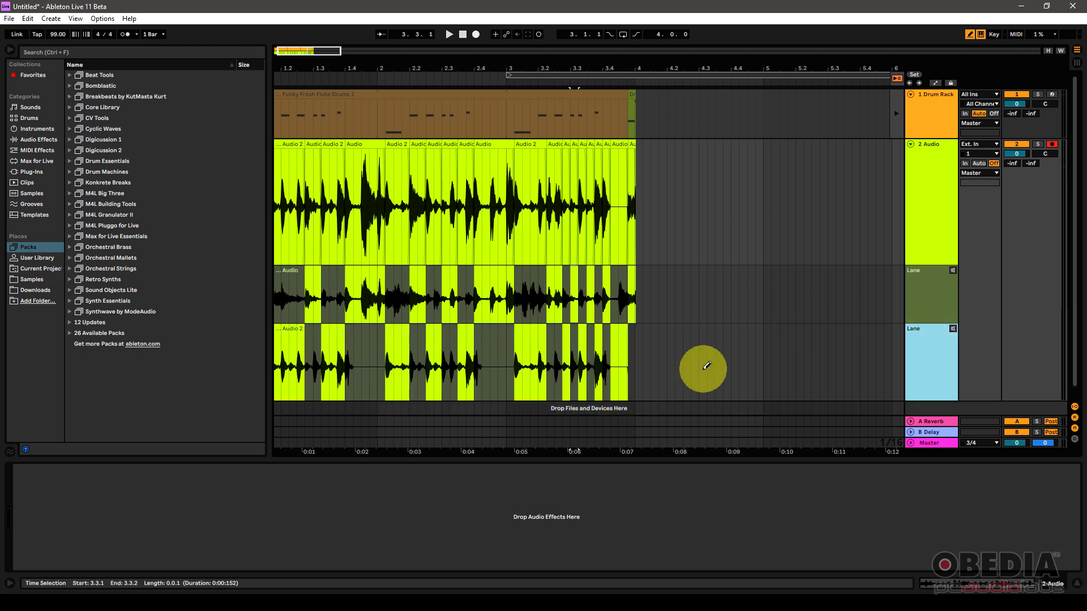
pyautogui.moveTo(870, 361)
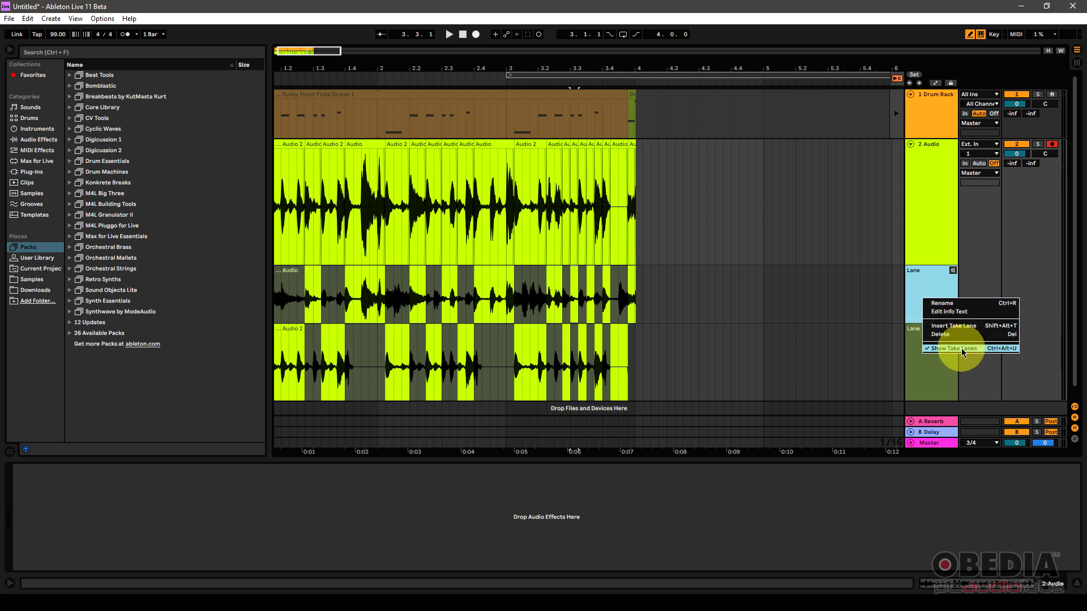
# Hide the take lanes, then bring up the Audio track header's context menu
pyautogui.click(951, 349)
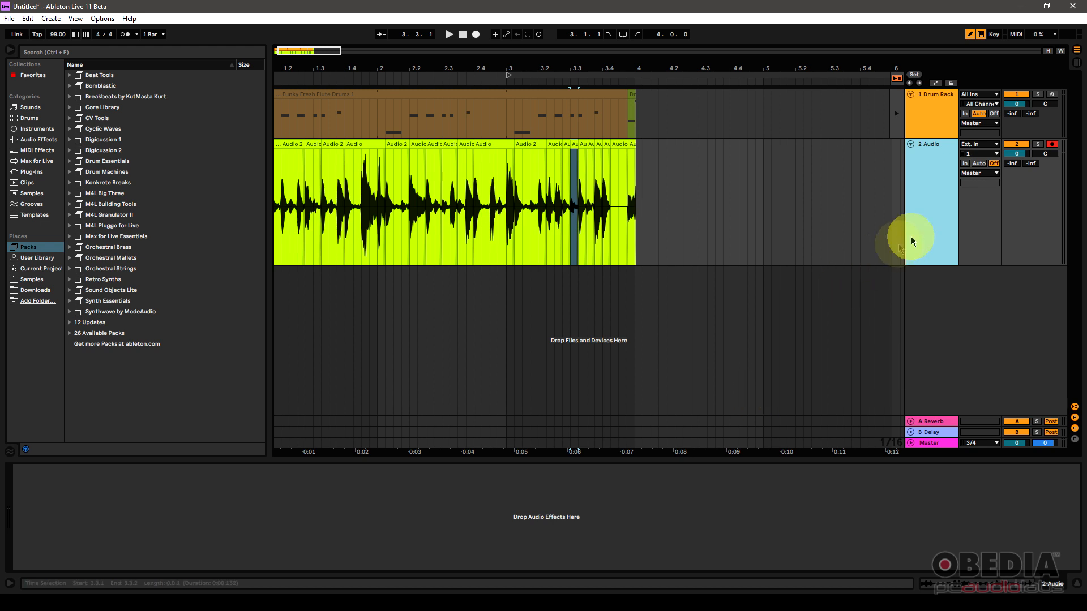
pyautogui.rightClick(913, 237)
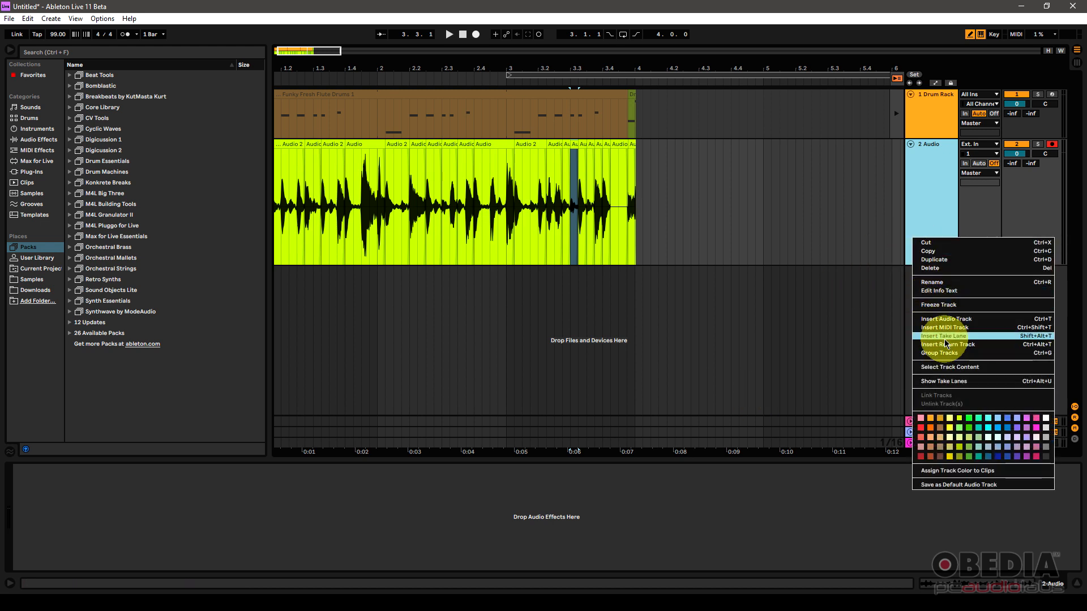
pyautogui.moveTo(958, 345)
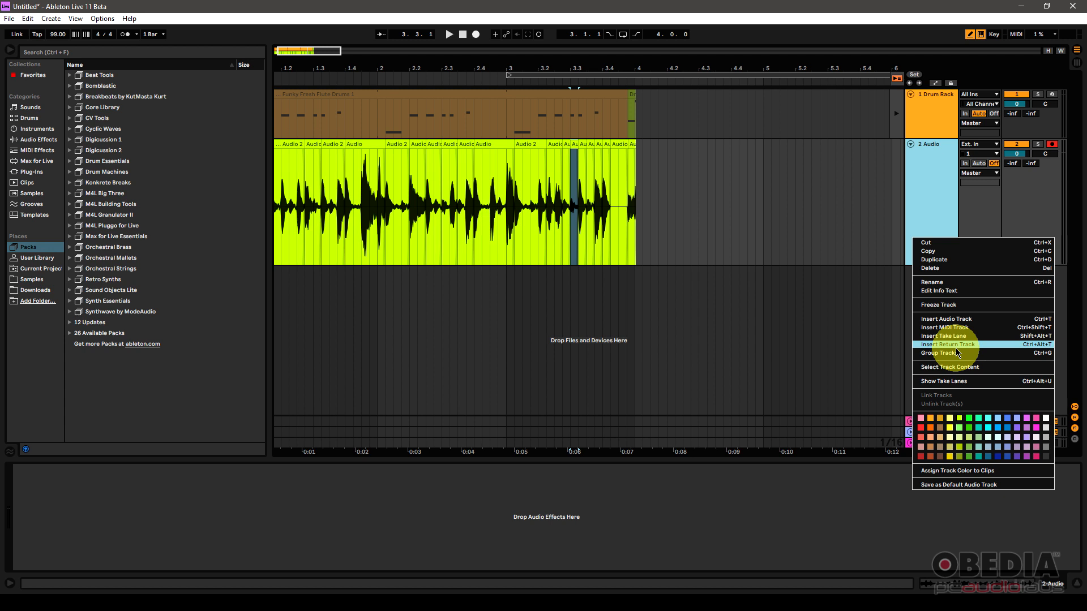
# Choose Show Take Lanes to reveal both take lanes beneath the comp again
pyautogui.click(944, 381)
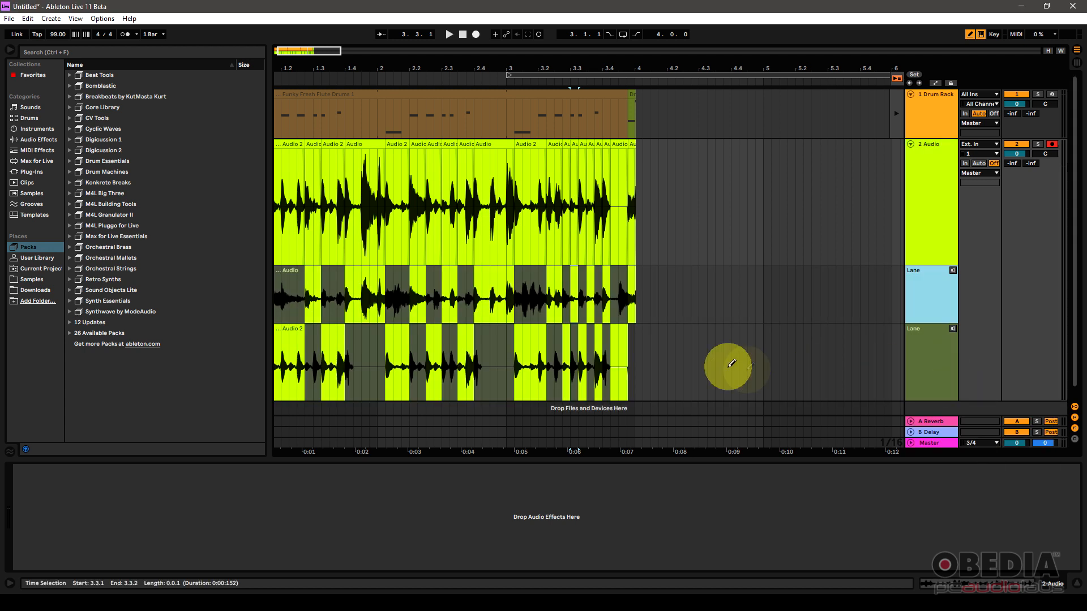
pyautogui.moveTo(782, 331)
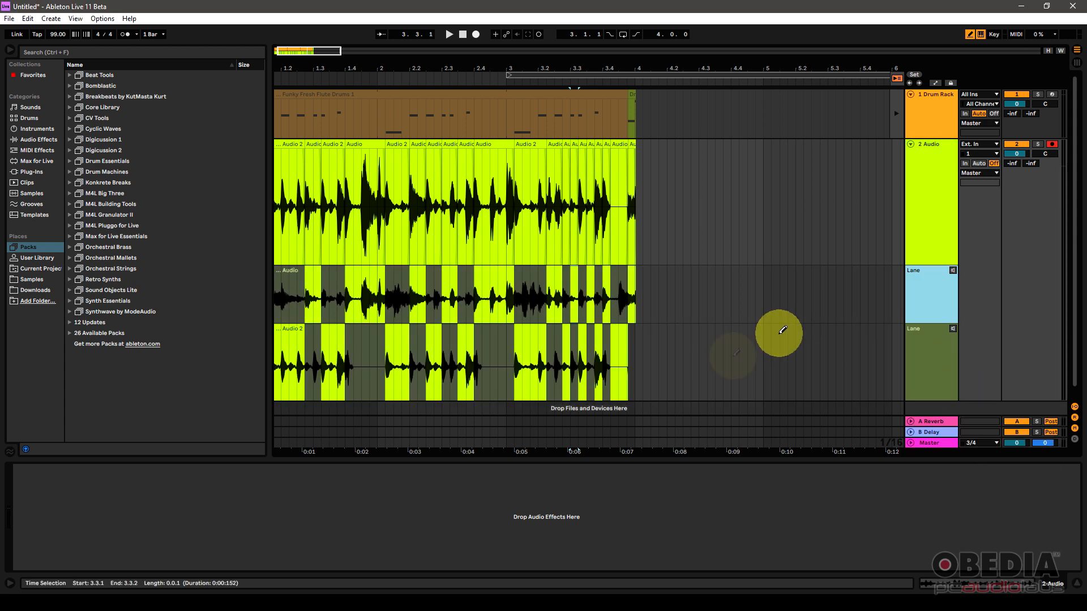
pyautogui.moveTo(881, 282)
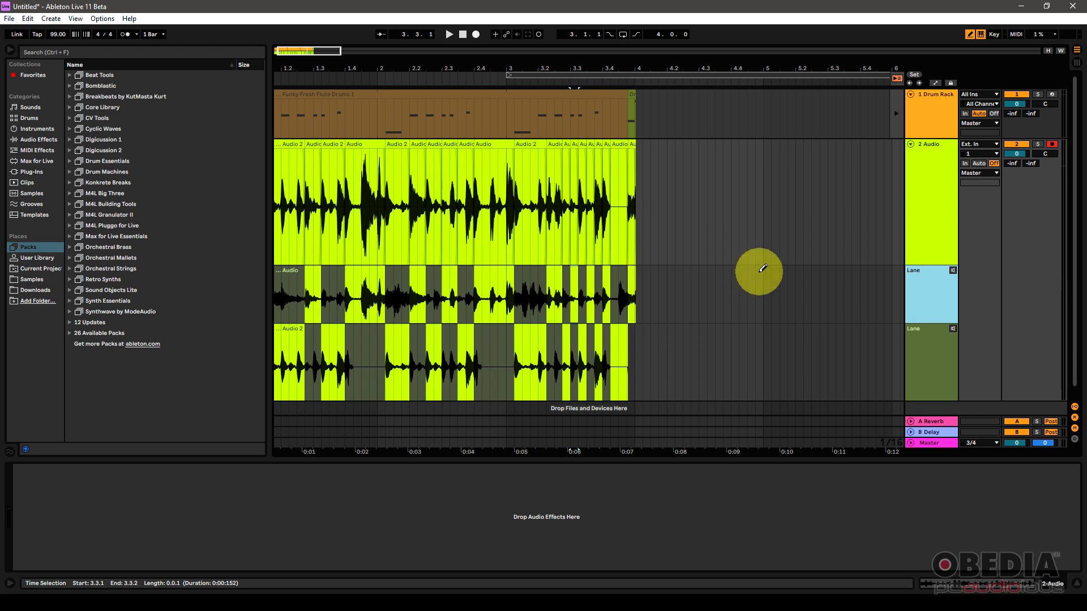
pyautogui.moveTo(723, 240)
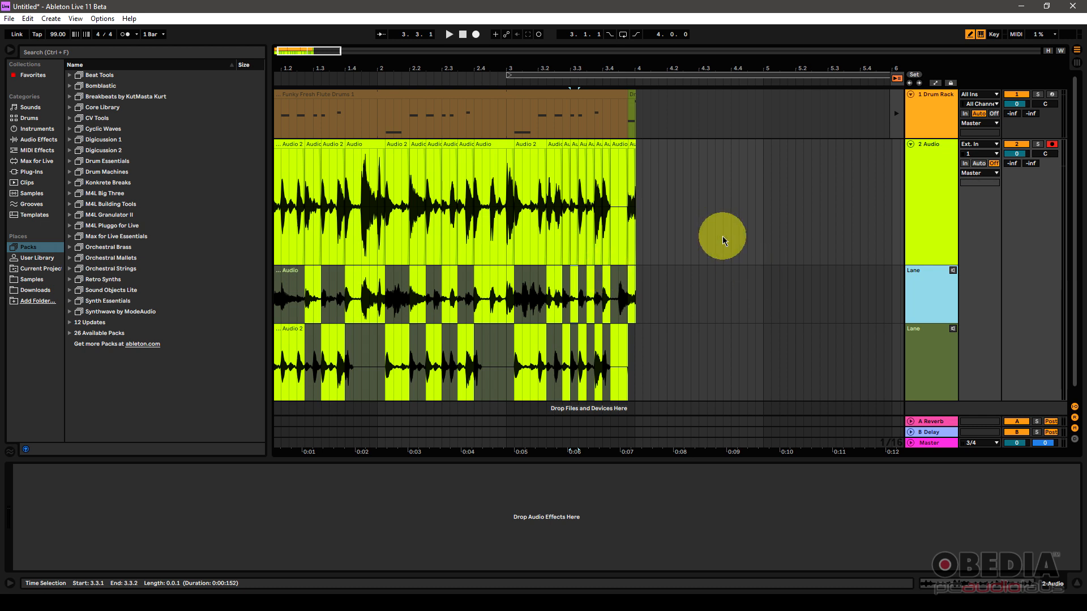
pyautogui.moveTo(848, 256)
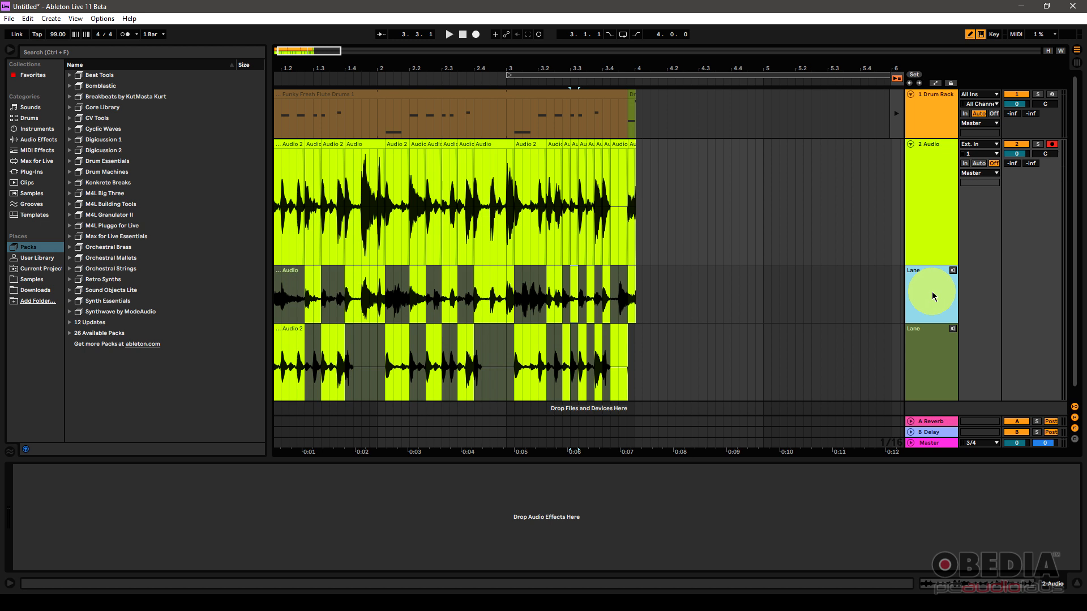
pyautogui.moveTo(934, 254)
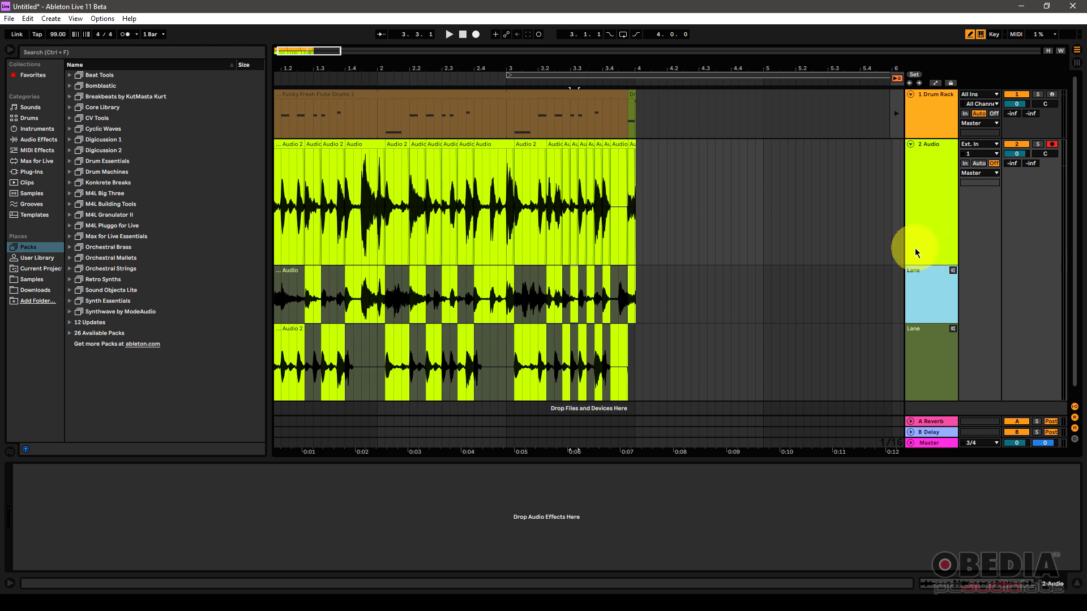
pyautogui.moveTo(942, 297)
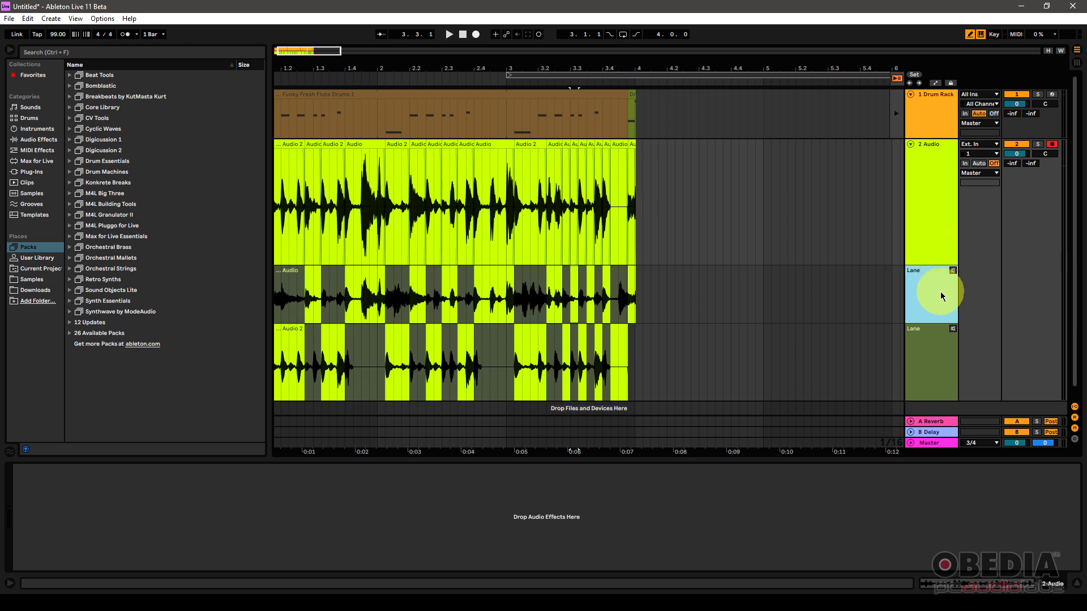